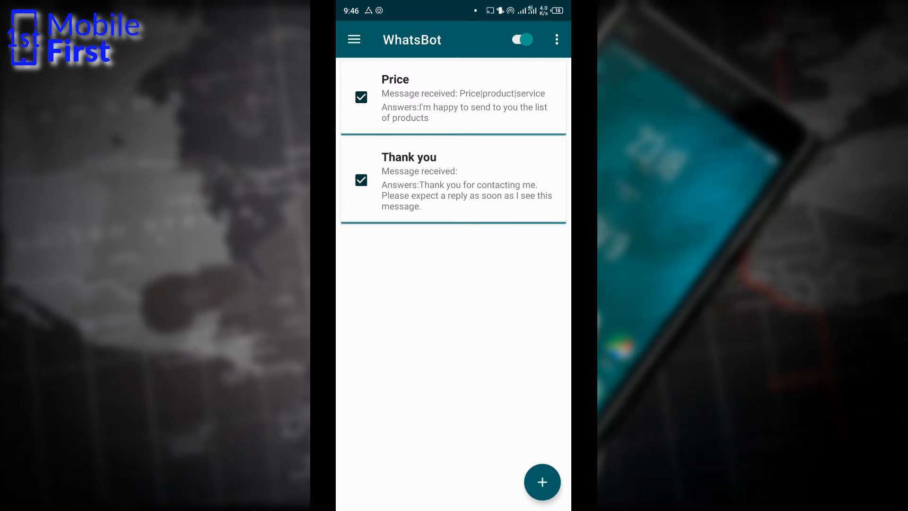
Step: Start a new WhatsBot rule of type All Message
{"action": "left_click", "coordinate": [542, 482]}
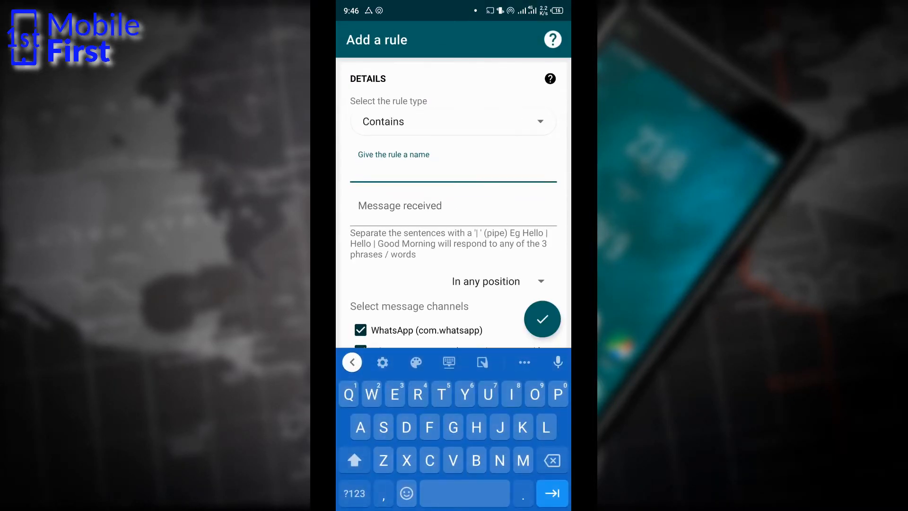
{"action": "left_click", "coordinate": [452, 122]}
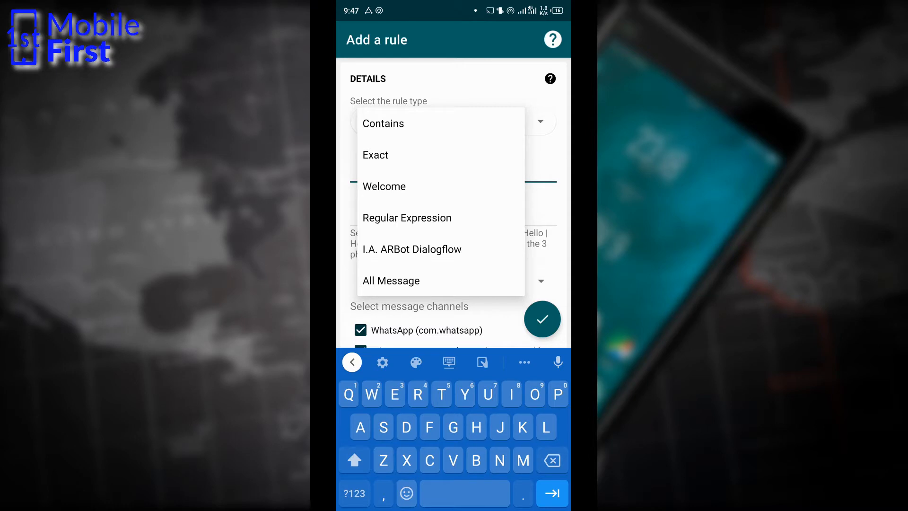
{"action": "left_click", "coordinate": [390, 280]}
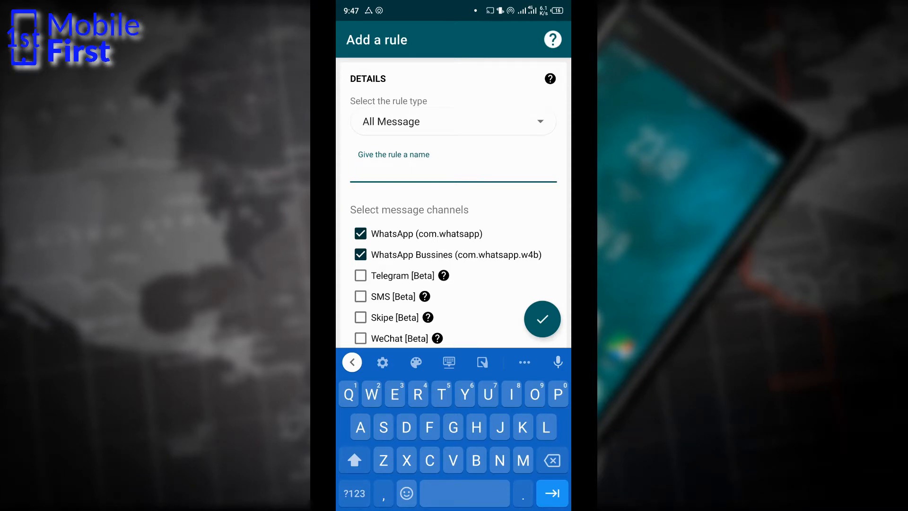
Step: Enter the 'Thank you for contacting me. Please expect a reply…' answer and review Contacts and Lag time
{"action": "scroll", "scroll_direction": "down", "scroll_amount": 3}
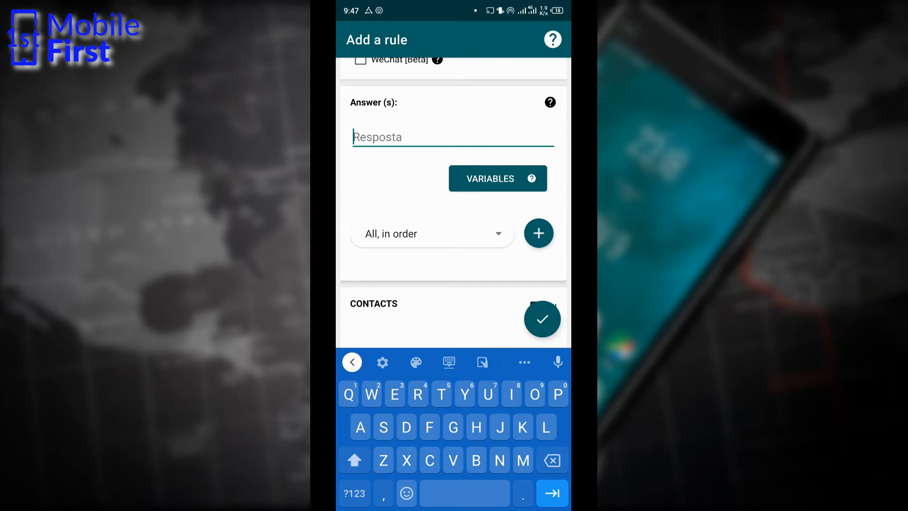
{"action": "type", "text": "Thank you for contacting me. Please expect a reply as soon as I see this message."}
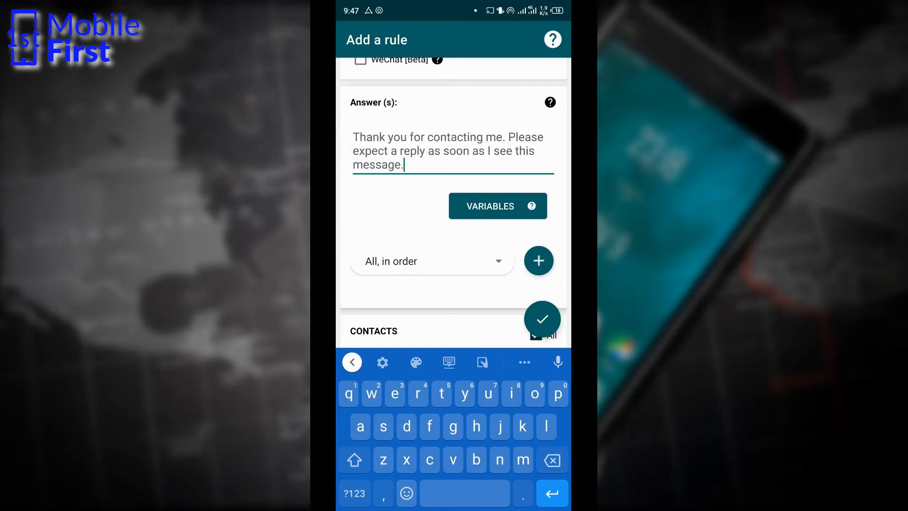
{"action": "scroll", "scroll_direction": "down", "scroll_amount": 3}
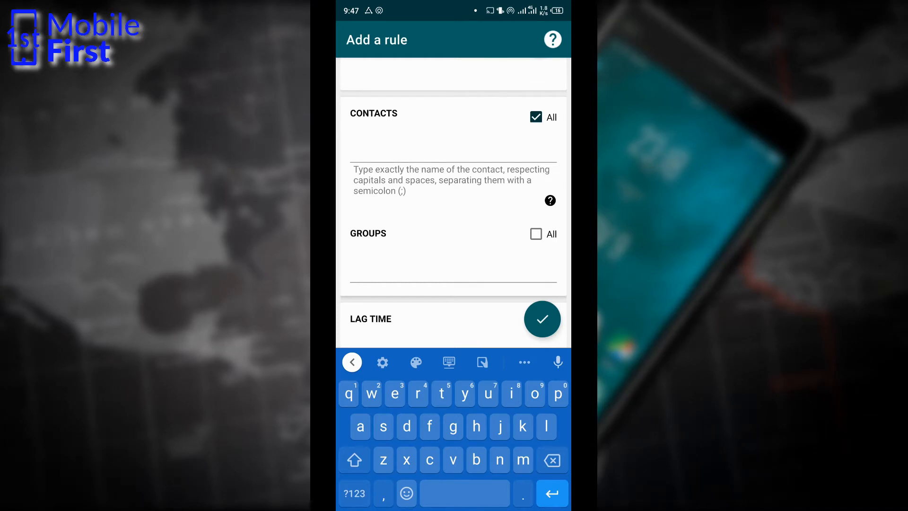
{"action": "scroll", "scroll_direction": "down", "scroll_amount": 3}
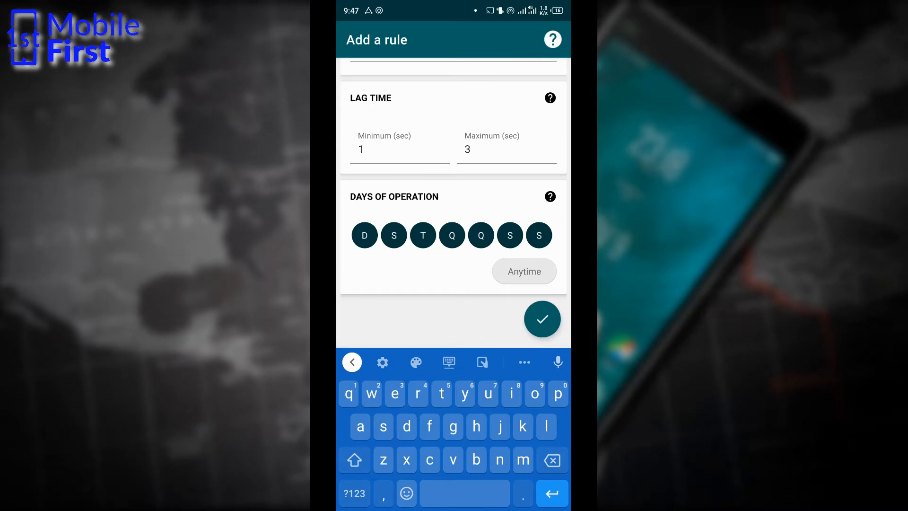
Step: Save the New message rule, then browse the phone's app list for WhatsApp
{"action": "left_click", "coordinate": [541, 319]}
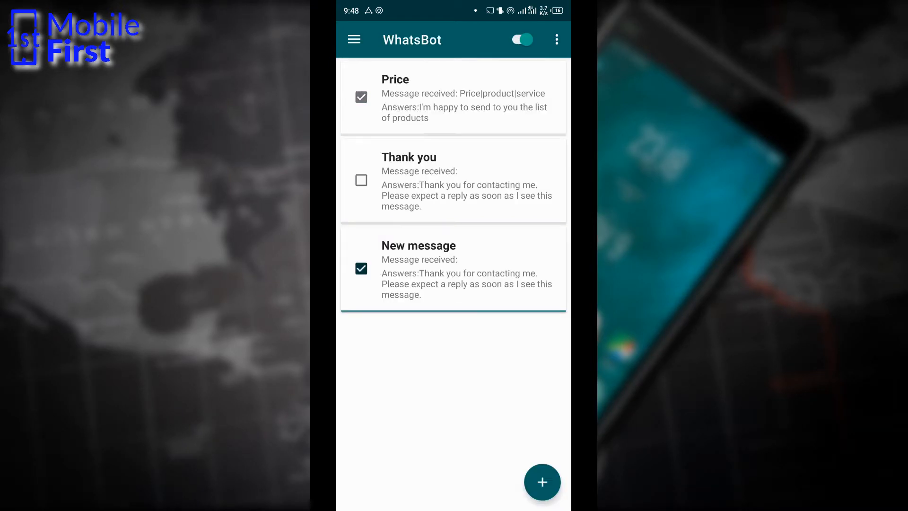
{"action": "left_click", "coordinate": [361, 97]}
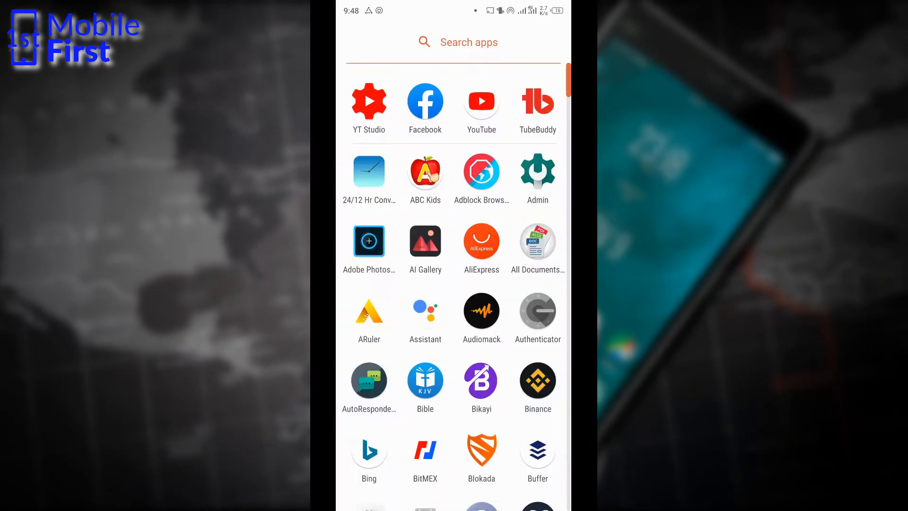
{"action": "scroll", "scroll_direction": "down", "scroll_amount": 3}
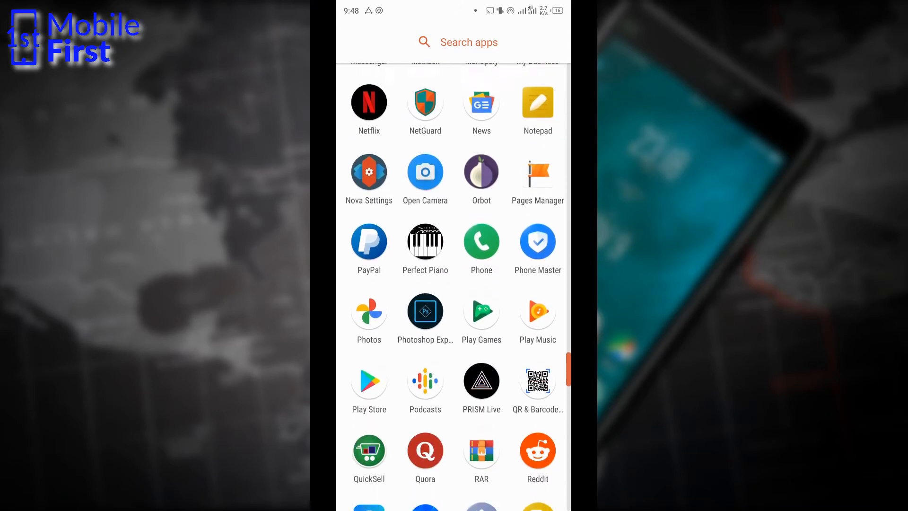
{"action": "scroll", "scroll_direction": "down", "scroll_amount": 3}
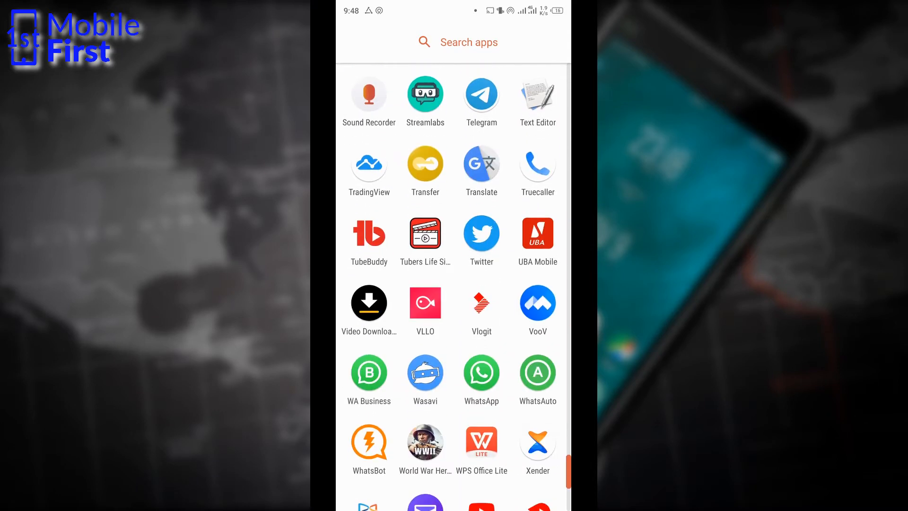
Step: Check the Hello test chat in WhatsApp for the thank-you auto-reply, then return to WhatsBot
{"action": "left_click", "coordinate": [482, 373]}
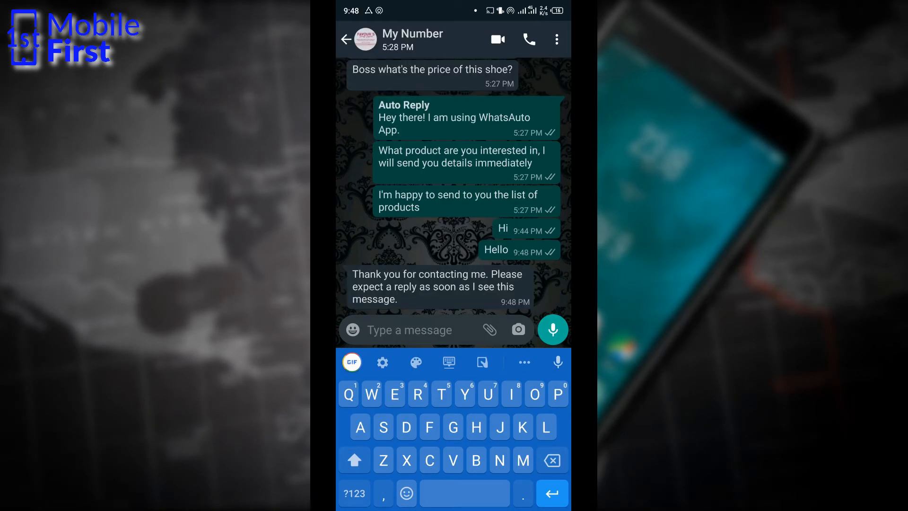
{"action": "left_click", "coordinate": [411, 329]}
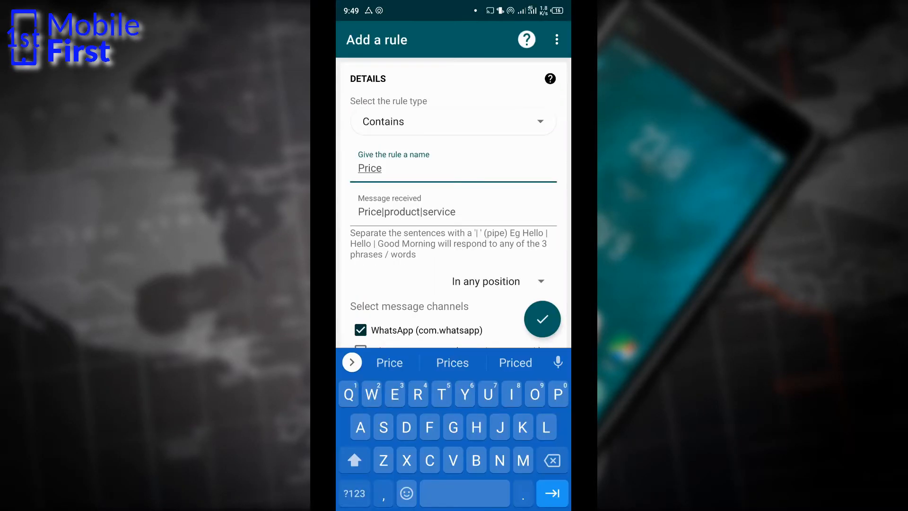
Step: Review the Price rule's Contains type with Price|product|service keywords and save it
{"action": "left_click", "coordinate": [360, 330]}
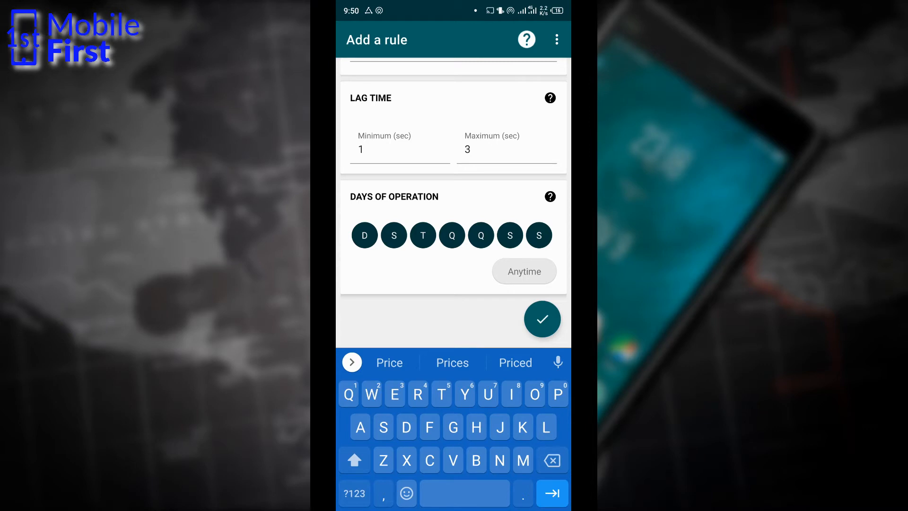
{"action": "left_click", "coordinate": [541, 319]}
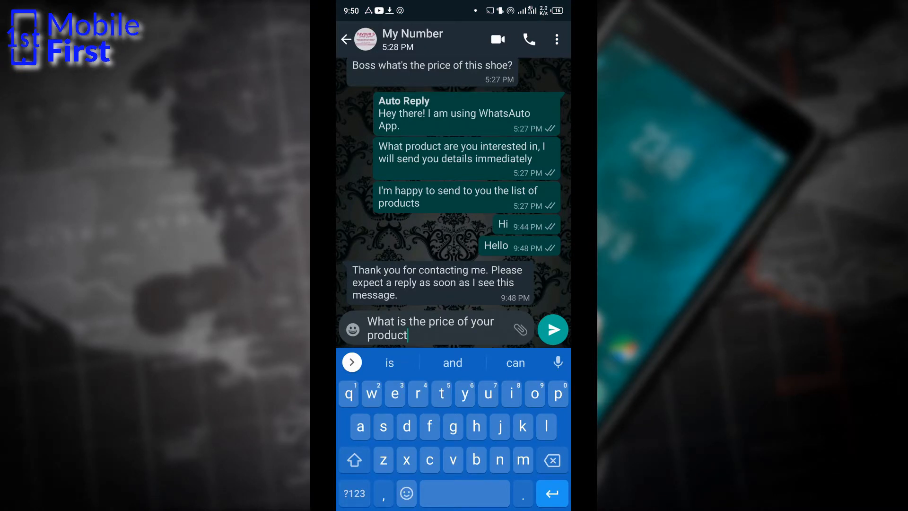
Step: Send 'What is the price of your product' in the test chat, then move to WhatsAuto's auto reply text
{"action": "left_click", "coordinate": [551, 329]}
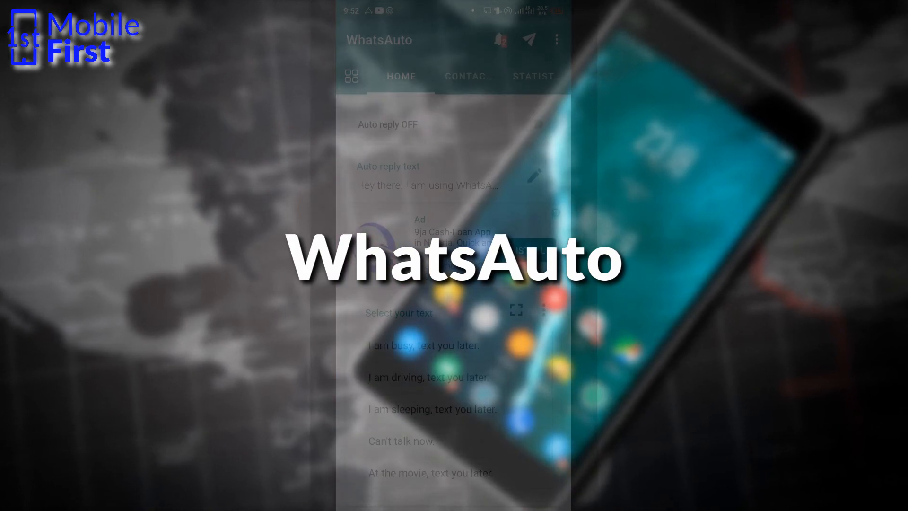
{"action": "left_click", "coordinate": [536, 124]}
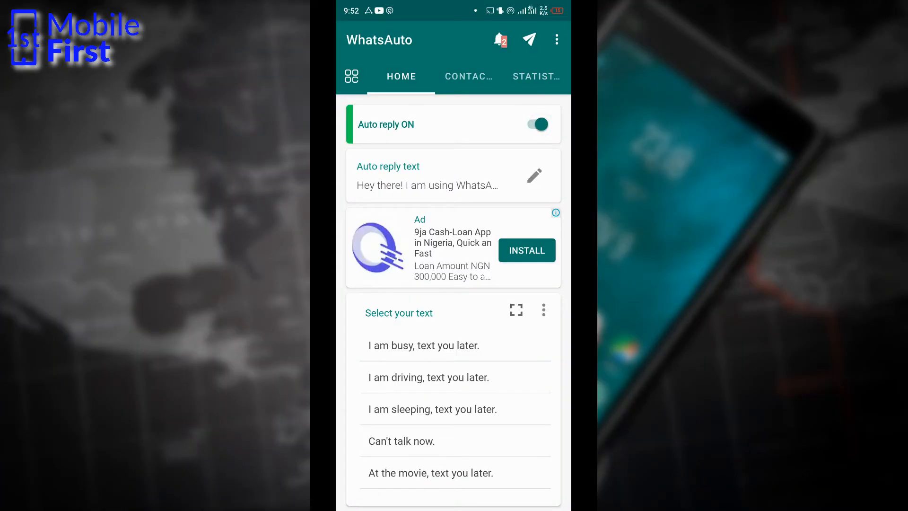
{"action": "left_click", "coordinate": [534, 176]}
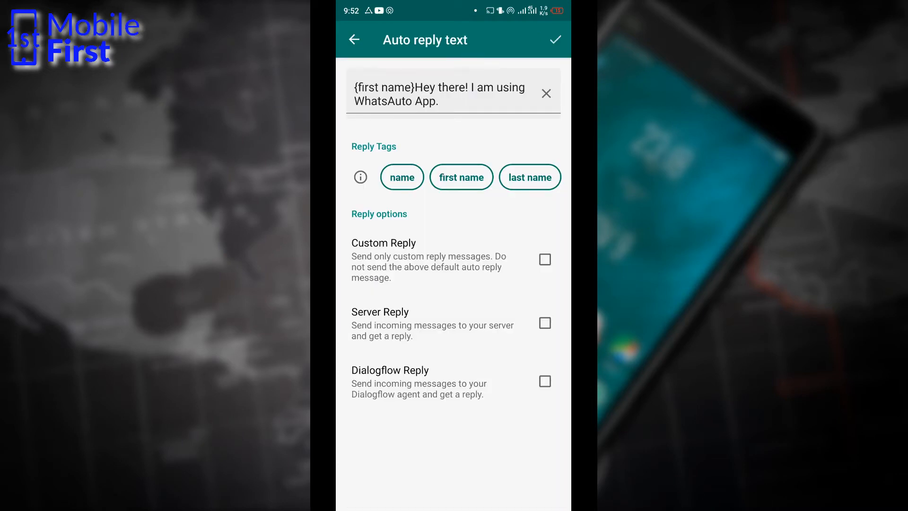
Step: Remove the {first name} tag so the reply reads 'Hey there! I am using WhatsAuto App.'
{"action": "left_click", "coordinate": [439, 93]}
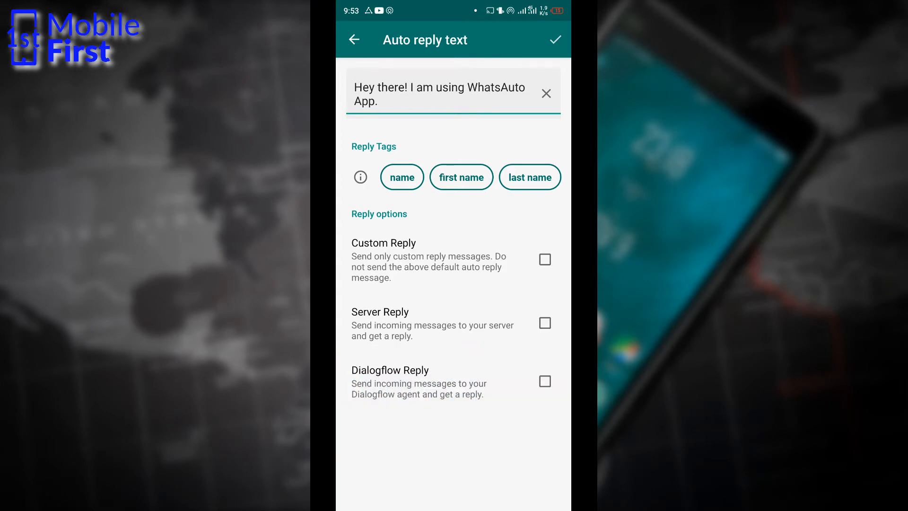
{"action": "left_click", "coordinate": [355, 88]}
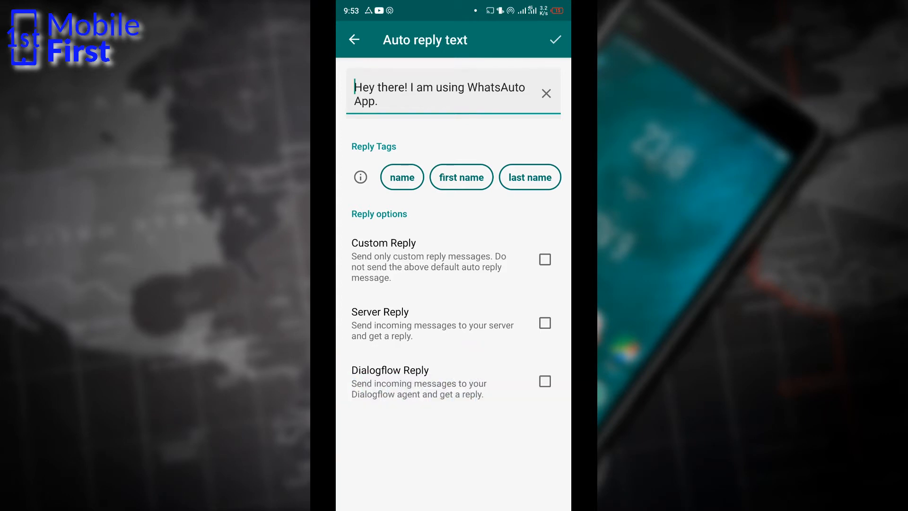
{"action": "left_click", "coordinate": [353, 40]}
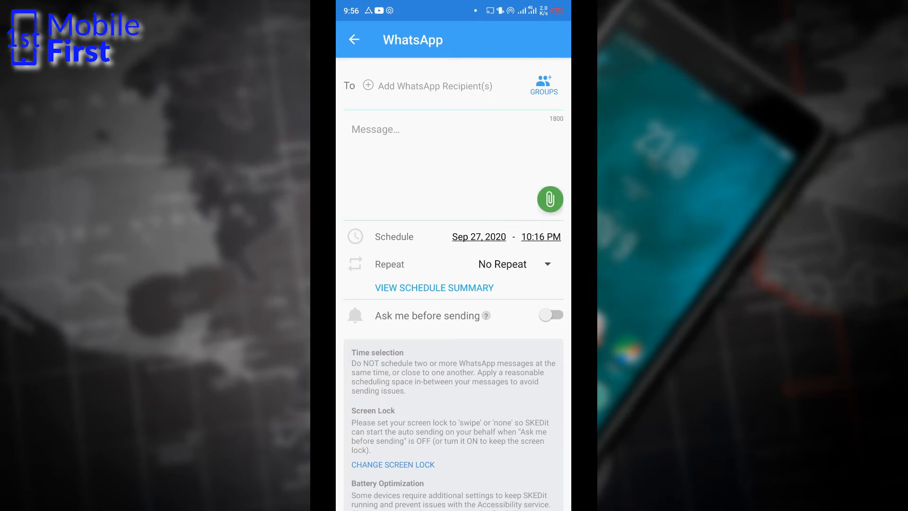
Step: Draft the Skedit thank-you message and set its send time to 10:00 PM on Sep 27, 2020
{"action": "left_click", "coordinate": [453, 129]}
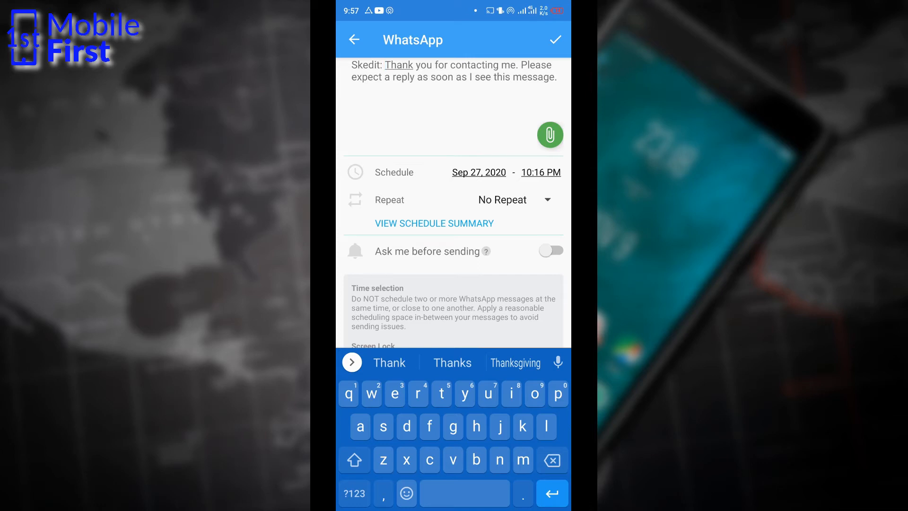
{"action": "left_click", "coordinate": [540, 172]}
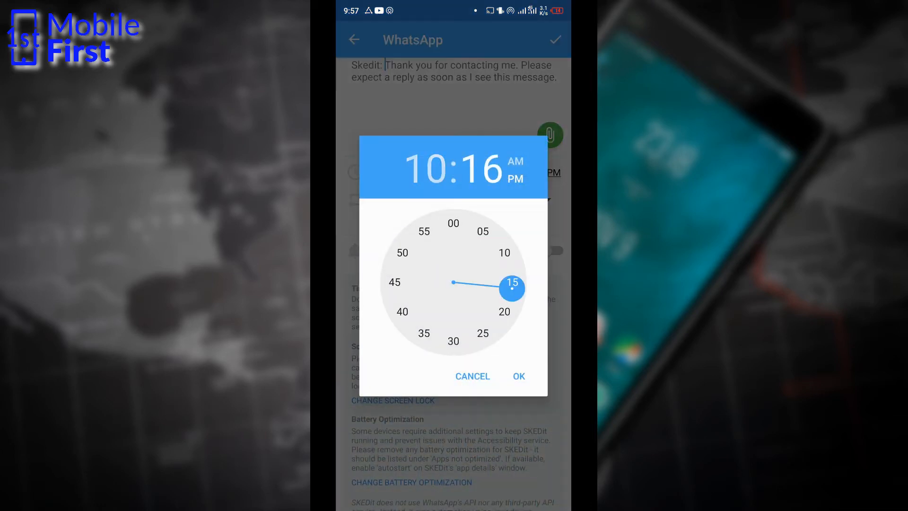
{"action": "left_click", "coordinate": [453, 223]}
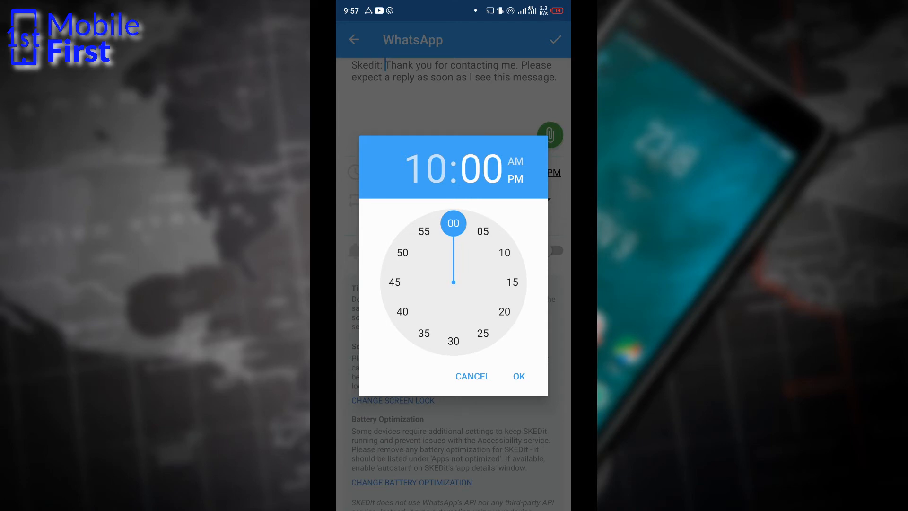
{"action": "left_click", "coordinate": [517, 376]}
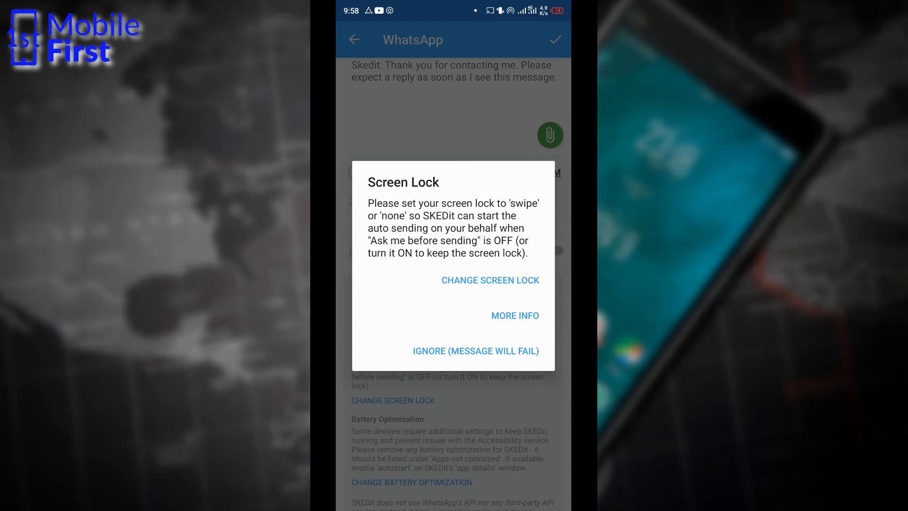
Step: Respond to the screen lock warning and ignore the Battery Optimization notice
{"action": "left_click", "coordinate": [475, 351]}
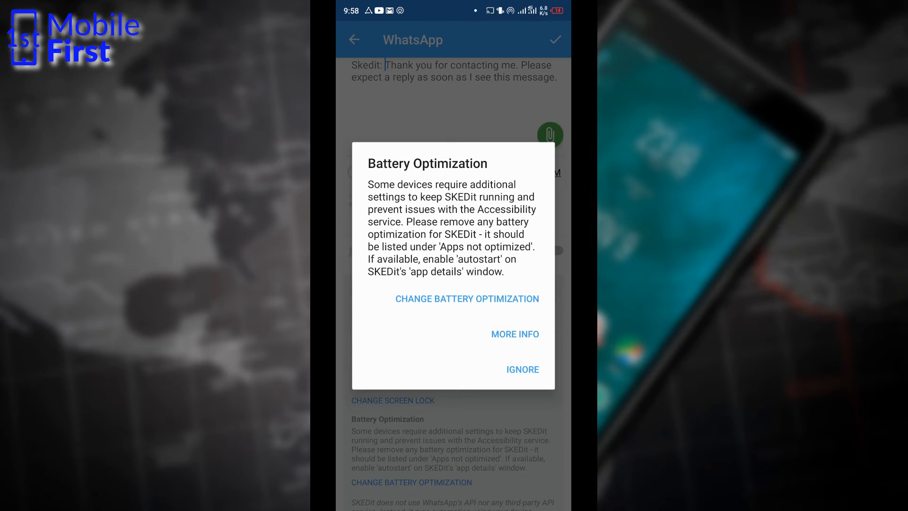
{"action": "left_click", "coordinate": [523, 369]}
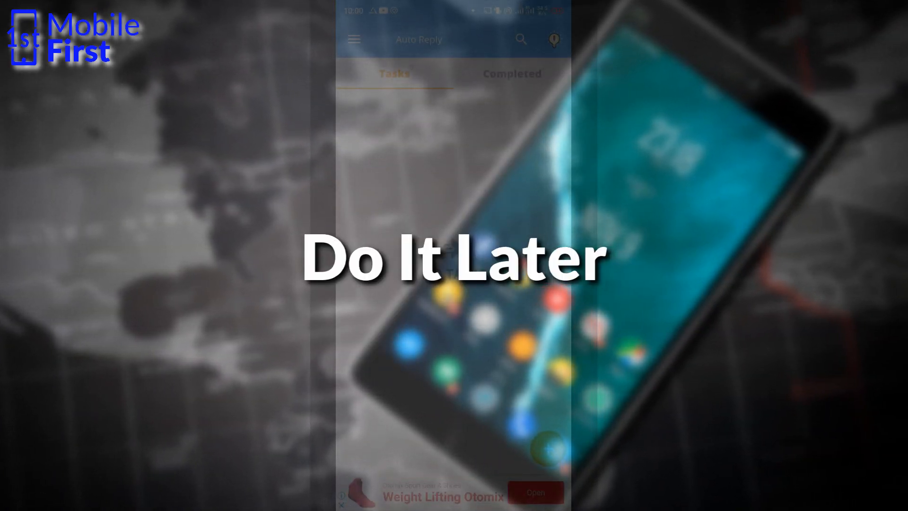
Step: Start a new WhatsApp auto-reply task from Do It Later's Auto Reply section
{"action": "left_click", "coordinate": [353, 40]}
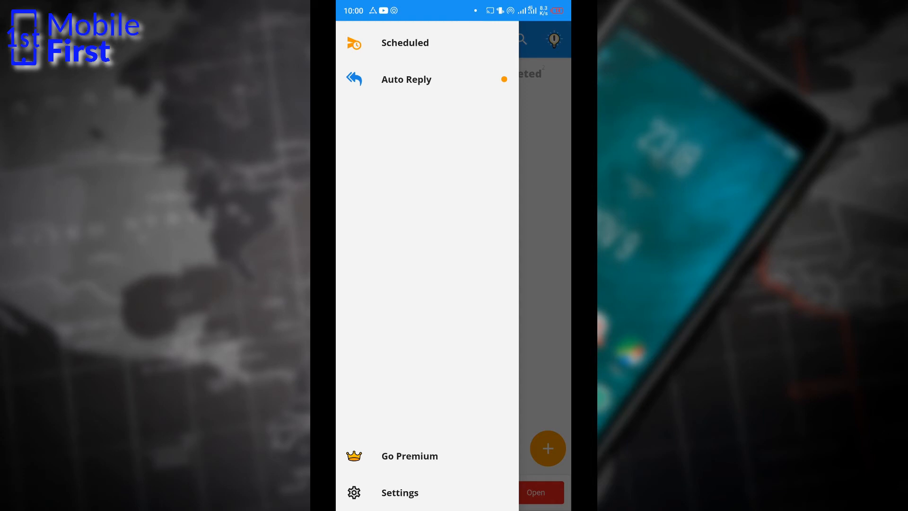
{"action": "left_click", "coordinate": [407, 80]}
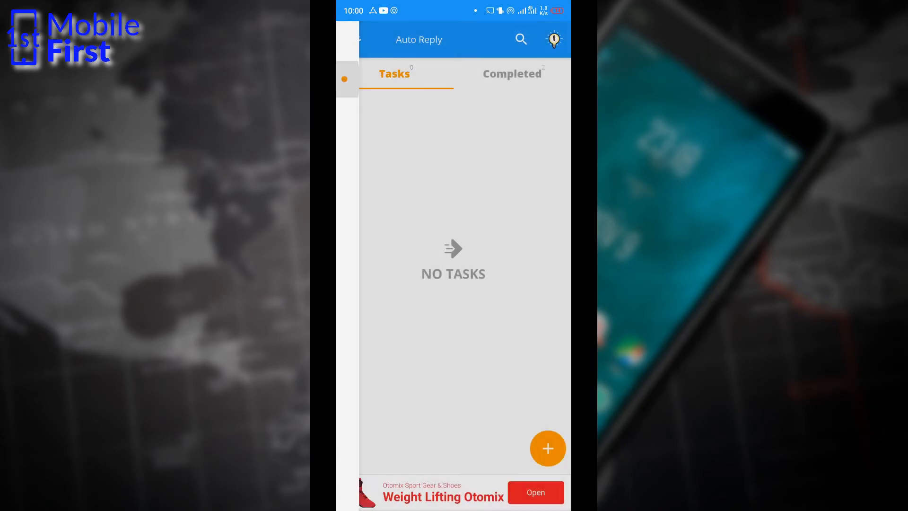
{"action": "left_click", "coordinate": [547, 449]}
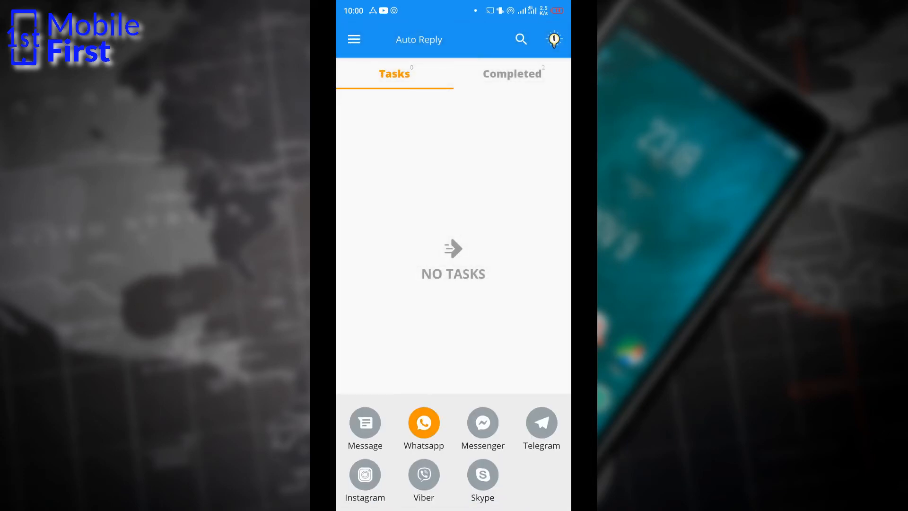
{"action": "left_click", "coordinate": [424, 421]}
{"action": "type", "text": "Note"}
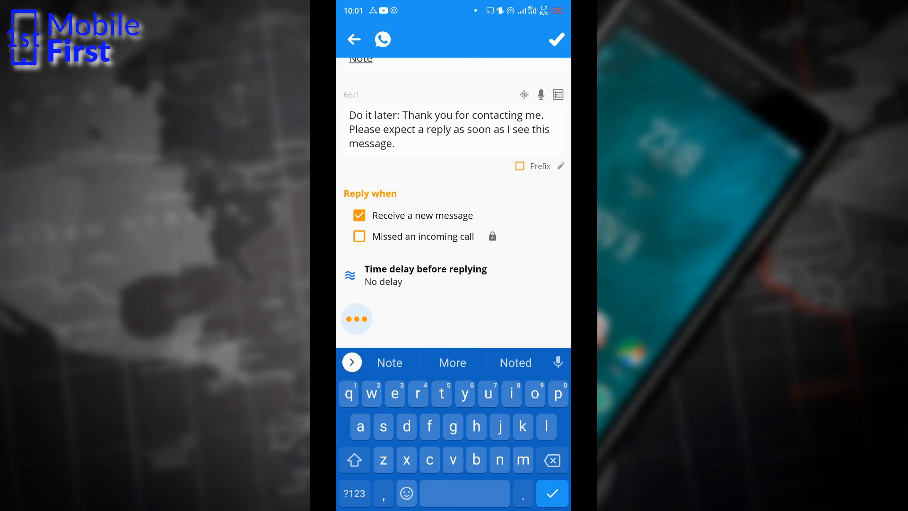
Step: Save the auto-reply titled Note with the 'Do it later: Thank you for contacting me…' message
{"action": "scroll", "scroll_direction": "down", "scroll_amount": 3}
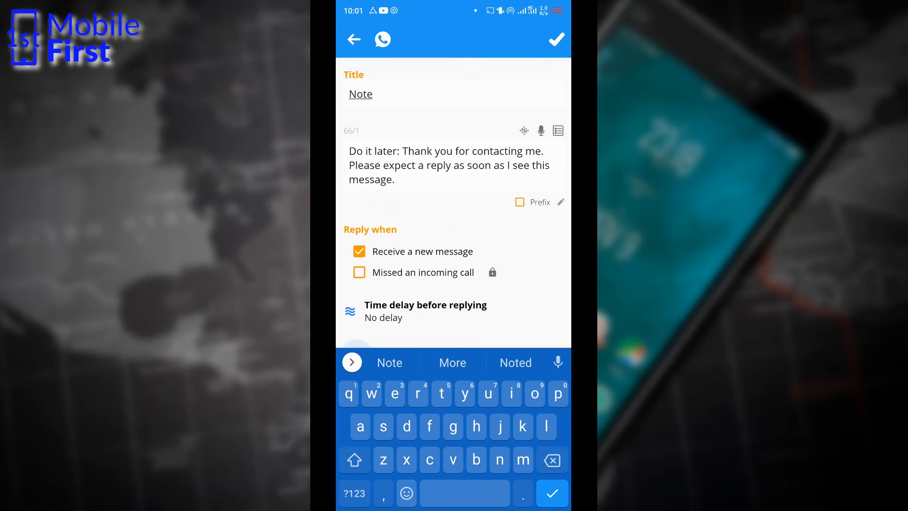
{"action": "left_click", "coordinate": [377, 94]}
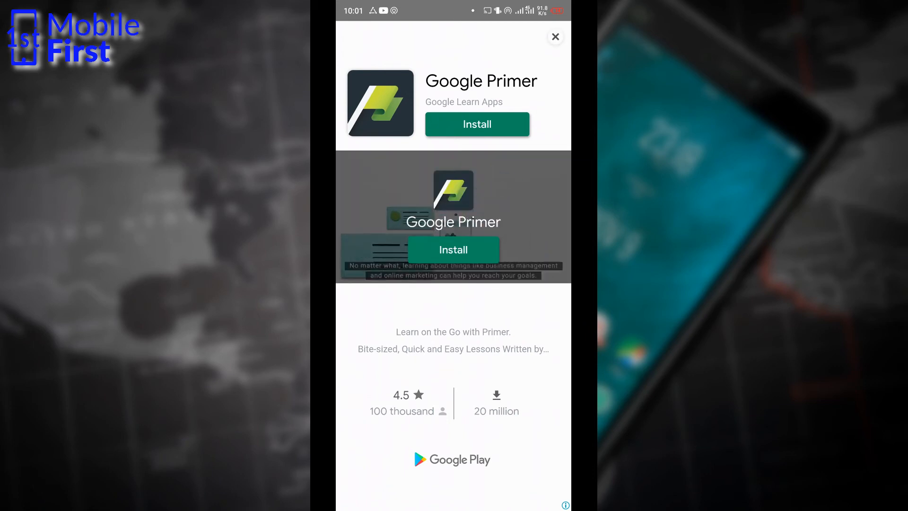
Step: Close the ad and check WhatsApp Business for the Hi answered by the Do it later auto-reply
{"action": "left_click", "coordinate": [554, 36]}
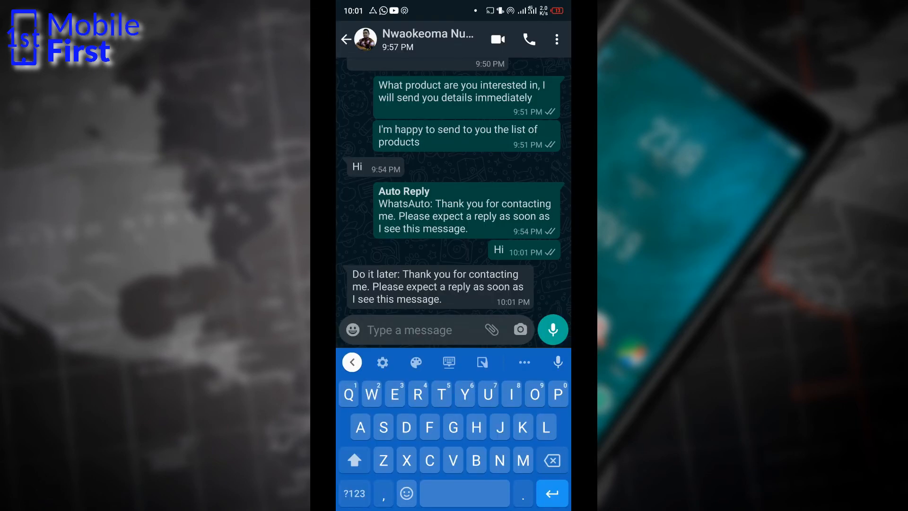
{"action": "left_click", "coordinate": [412, 330]}
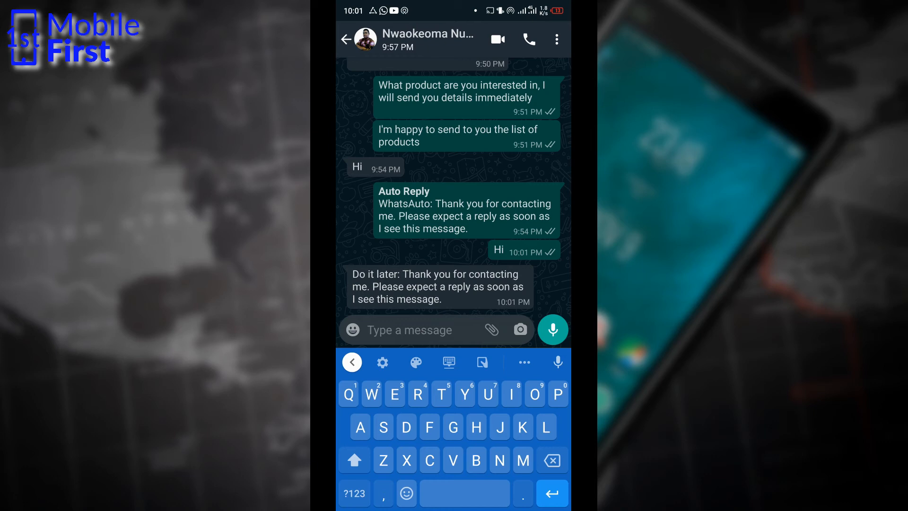
{"action": "left_click", "coordinate": [409, 331]}
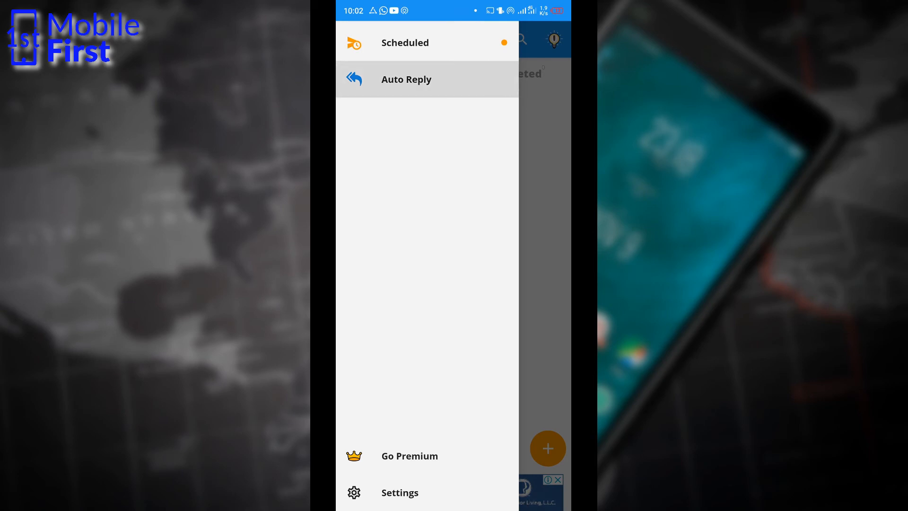
Step: Set the new auto-reply's incoming-message condition to Contains… with keyword 'Price'
{"action": "left_click", "coordinate": [406, 80]}
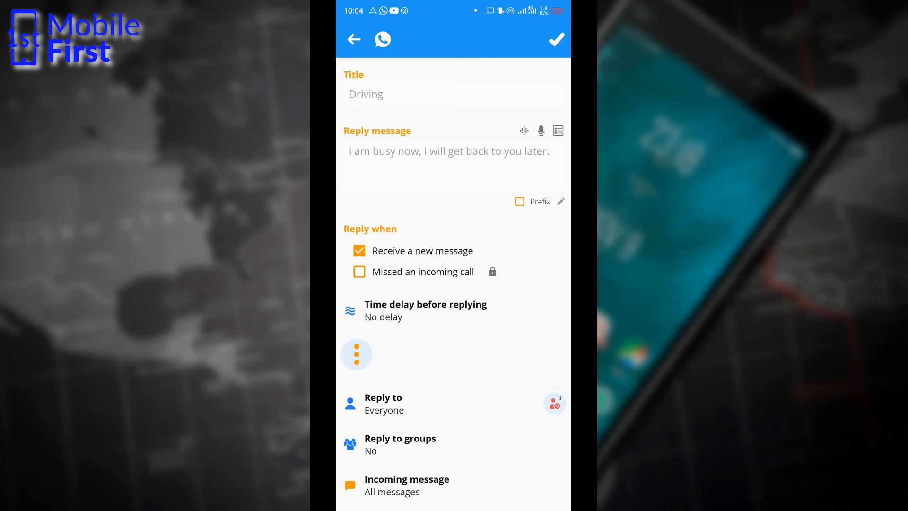
{"action": "scroll", "scroll_direction": "down", "scroll_amount": 3}
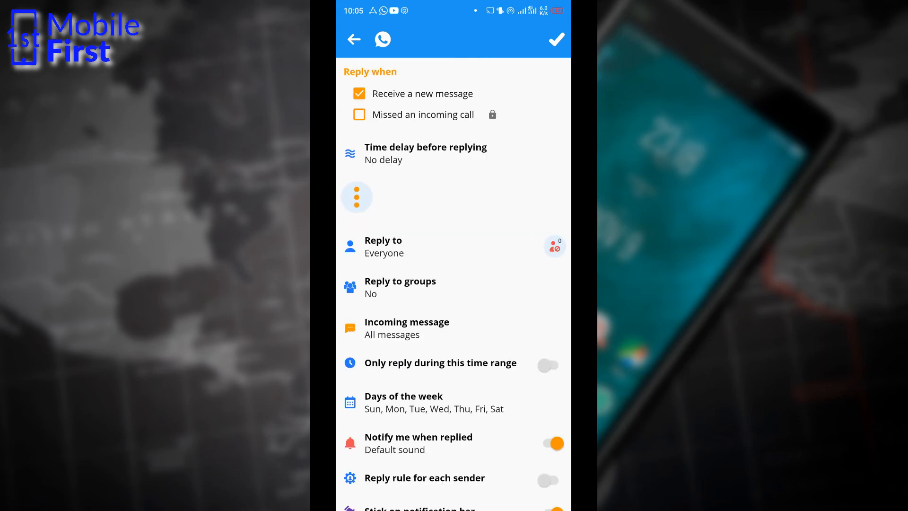
{"action": "left_click", "coordinate": [407, 328]}
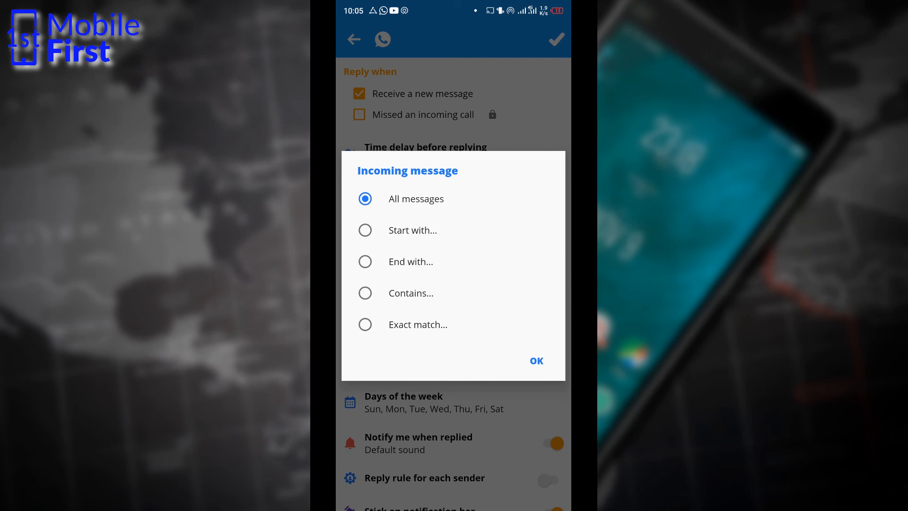
{"action": "left_click", "coordinate": [365, 293]}
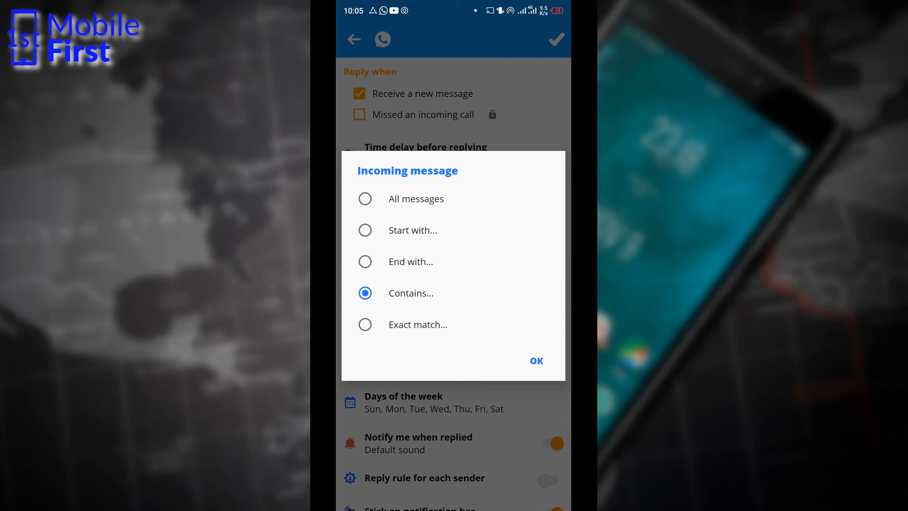
{"action": "left_click", "coordinate": [536, 360]}
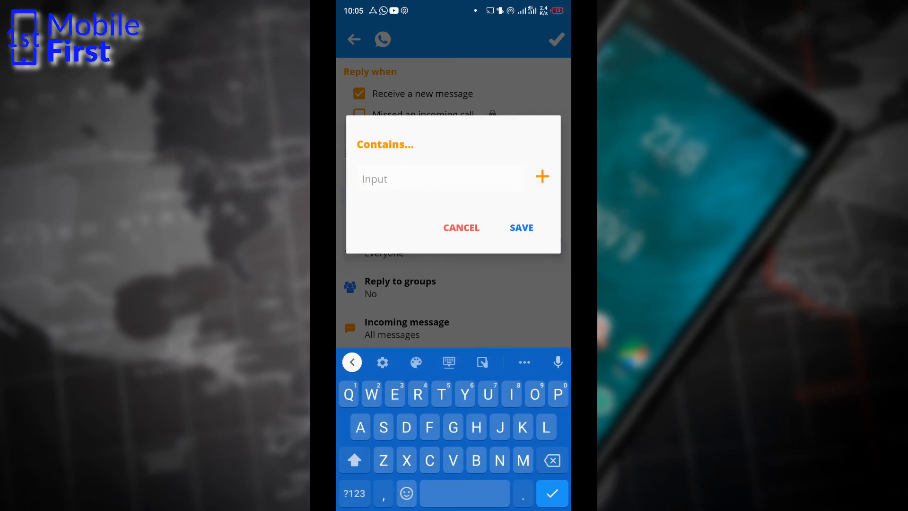
{"action": "type", "text": "rice"}
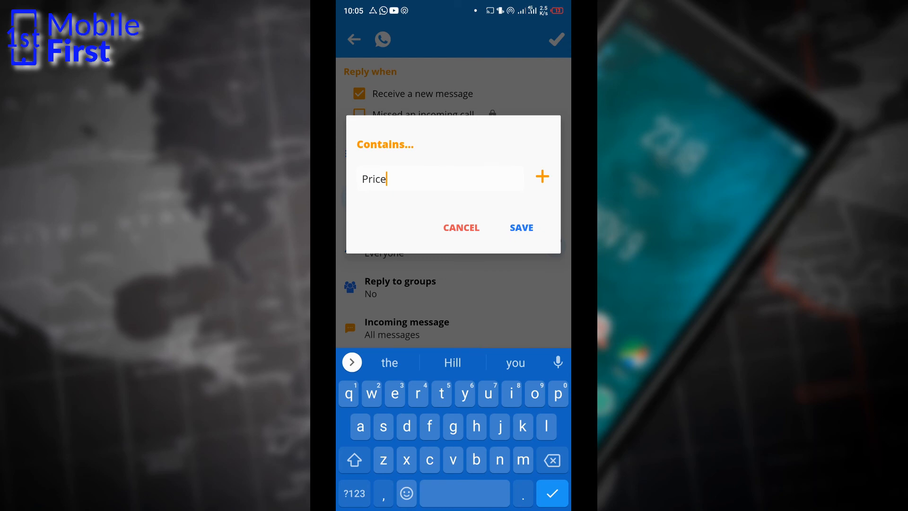
{"action": "left_click", "coordinate": [521, 227]}
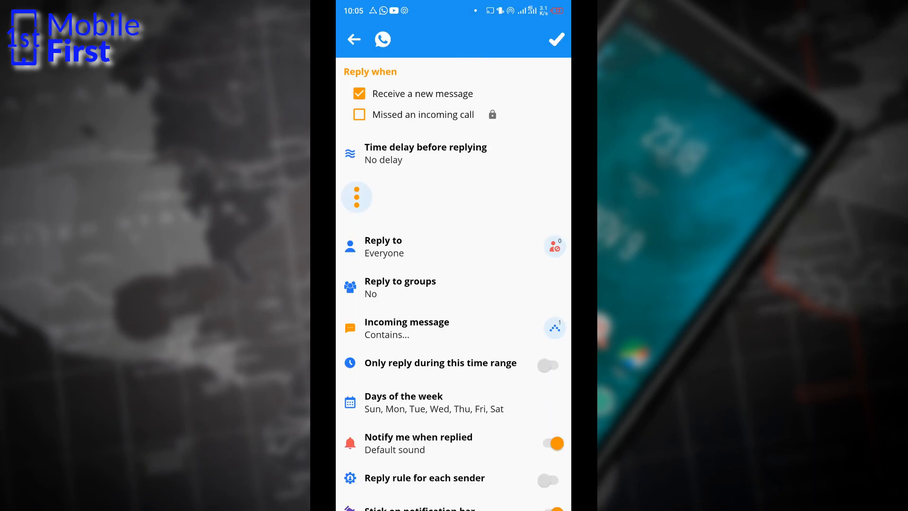
Step: Edit the reply text to the Do it later thank-you message
{"action": "left_click", "coordinate": [453, 162]}
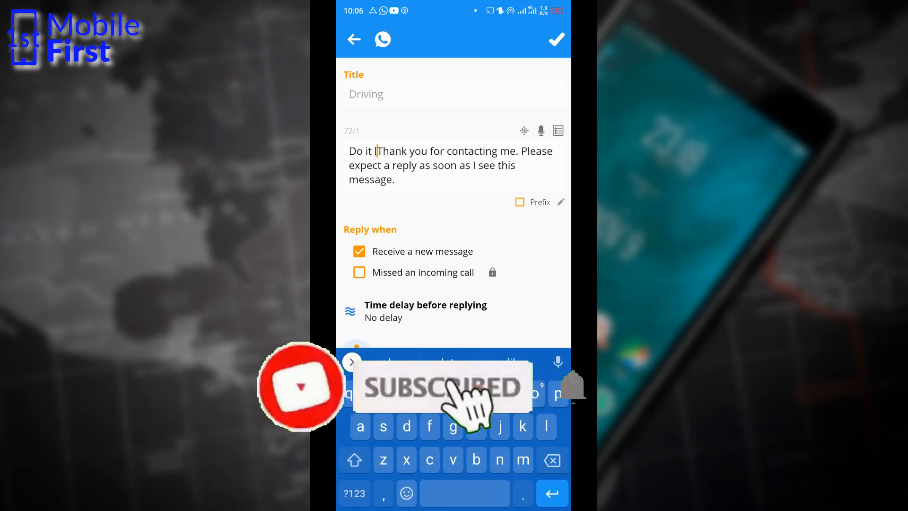
{"action": "type", "text": "later"}
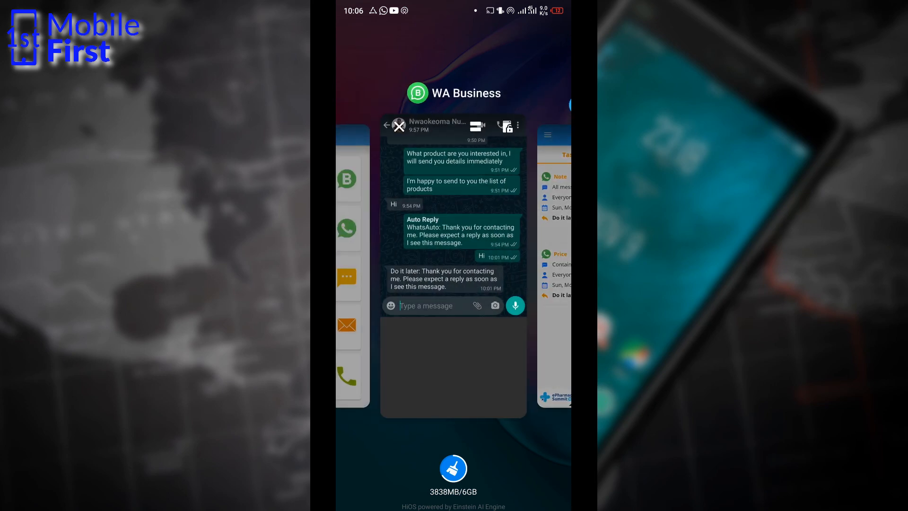
Step: Send 'What is the price of this product?' in WhatsApp Business and receive the auto-reply
{"action": "left_click", "coordinate": [440, 305]}
{"action": "type", "text": "What"}
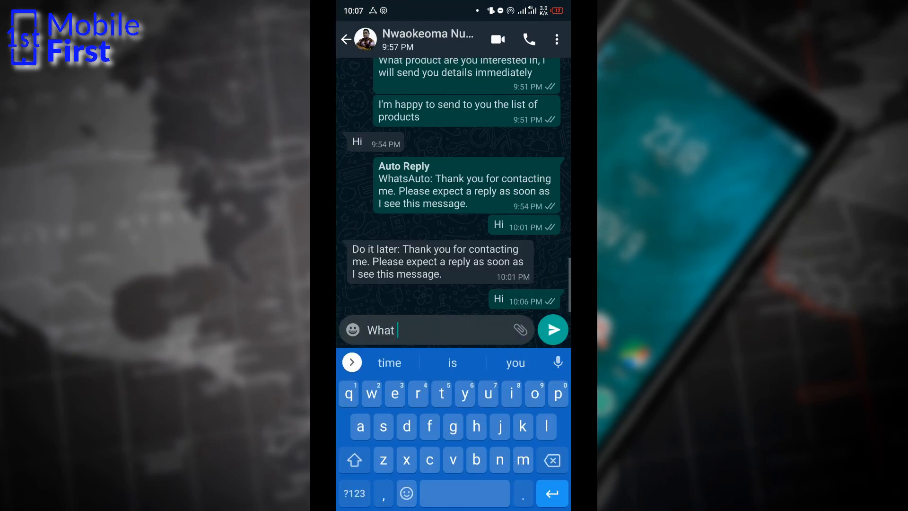
{"action": "left_click", "coordinate": [551, 330]}
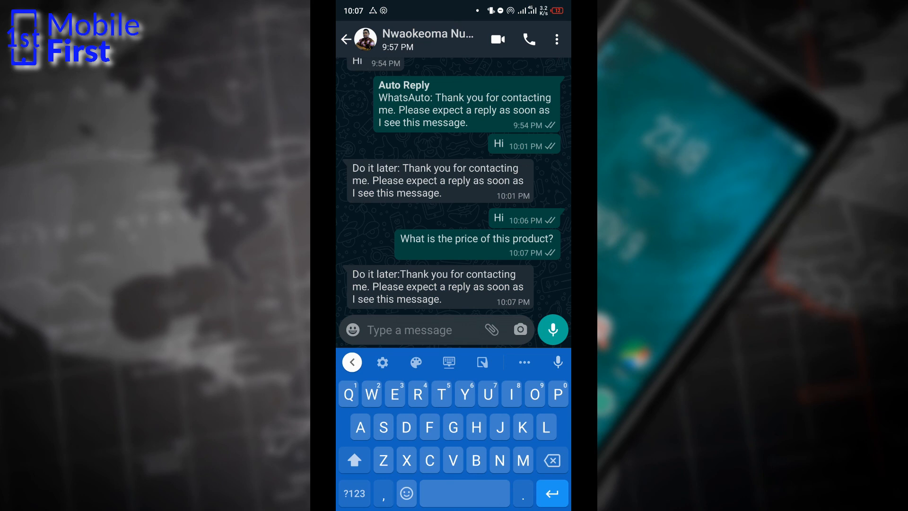
{"action": "left_click", "coordinate": [410, 329]}
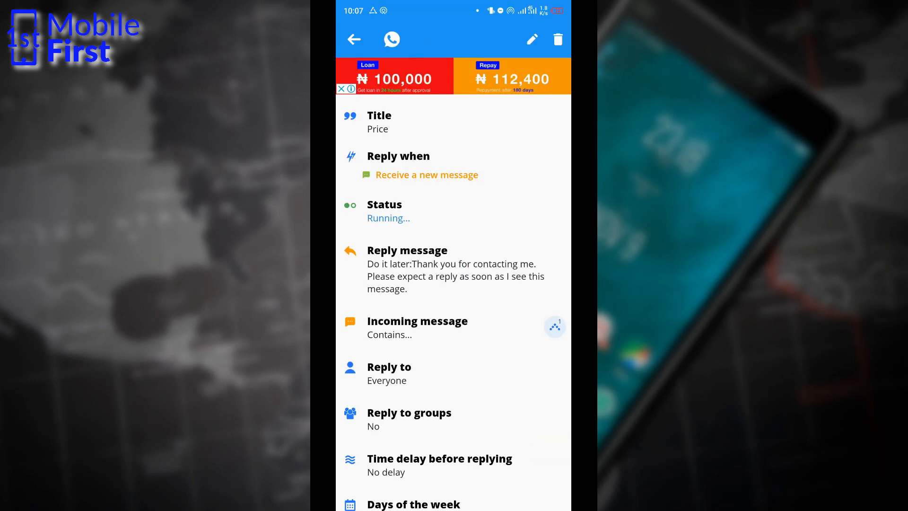
Step: Scroll through the Price rule's Contains… condition and reply settings
{"action": "scroll", "scroll_direction": "down", "scroll_amount": 3}
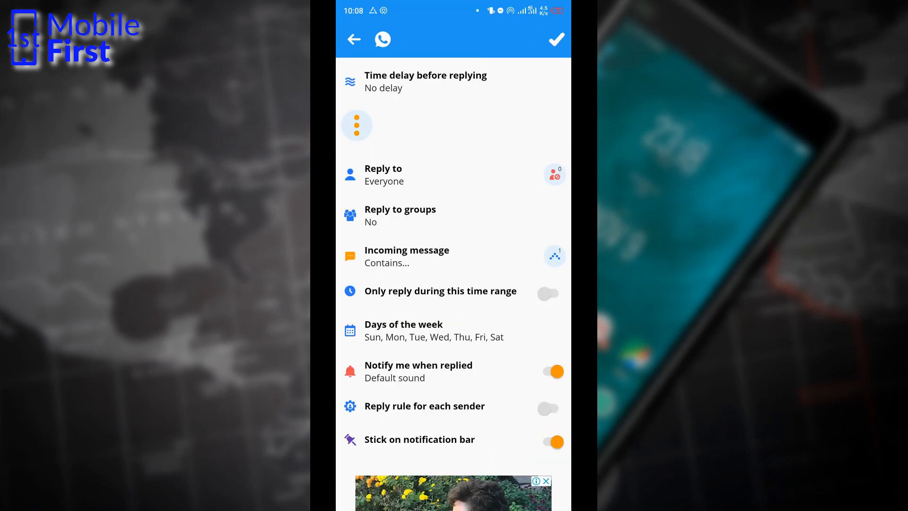
{"action": "scroll", "scroll_direction": "down", "scroll_amount": 3}
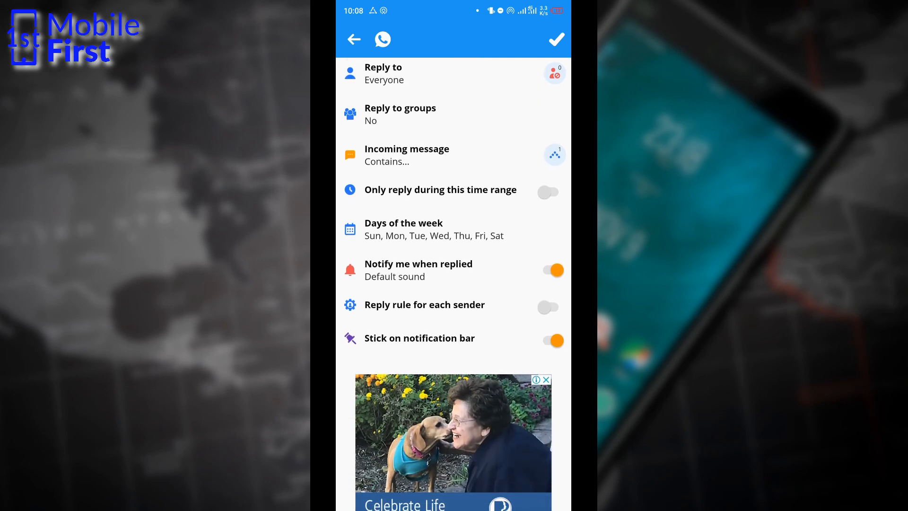